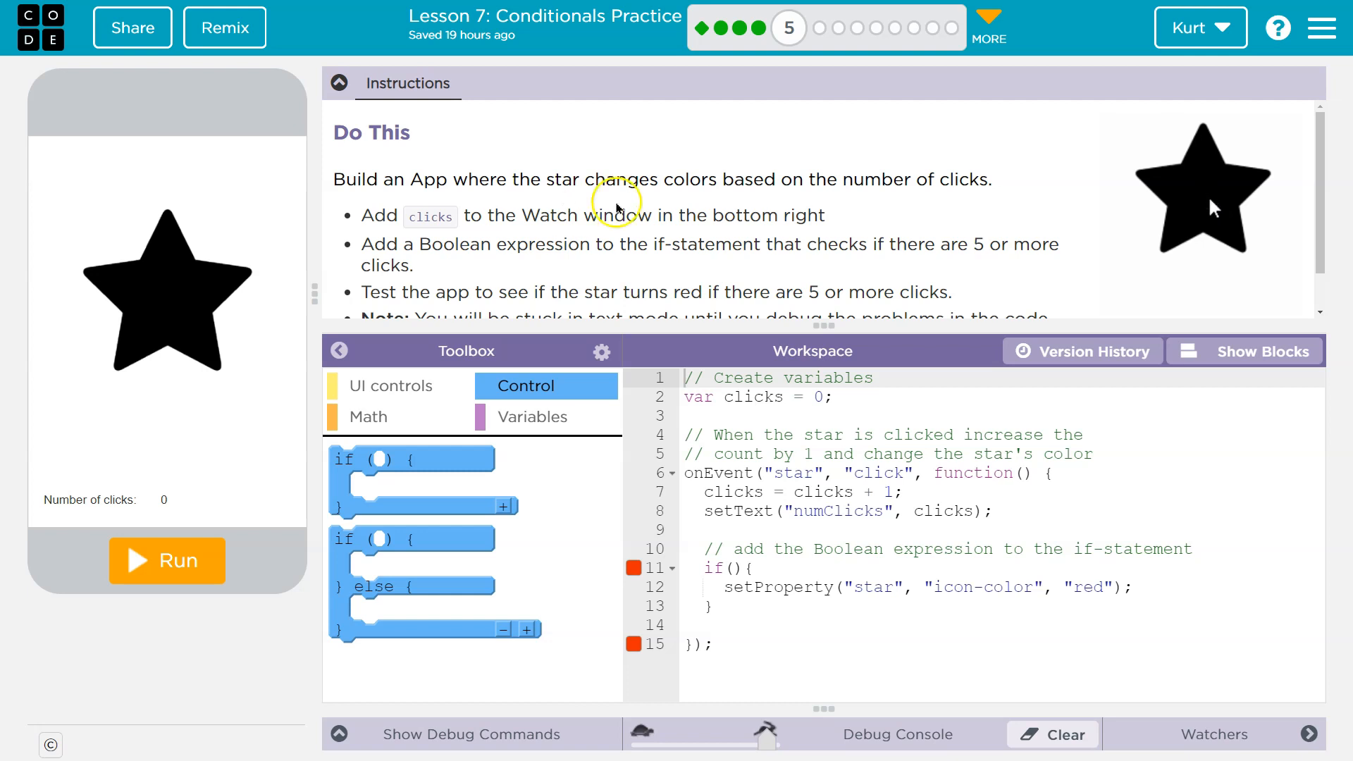
Step: Expand the Watchers bar to reveal the Debug Commands and Watchers panel
click(1203, 188)
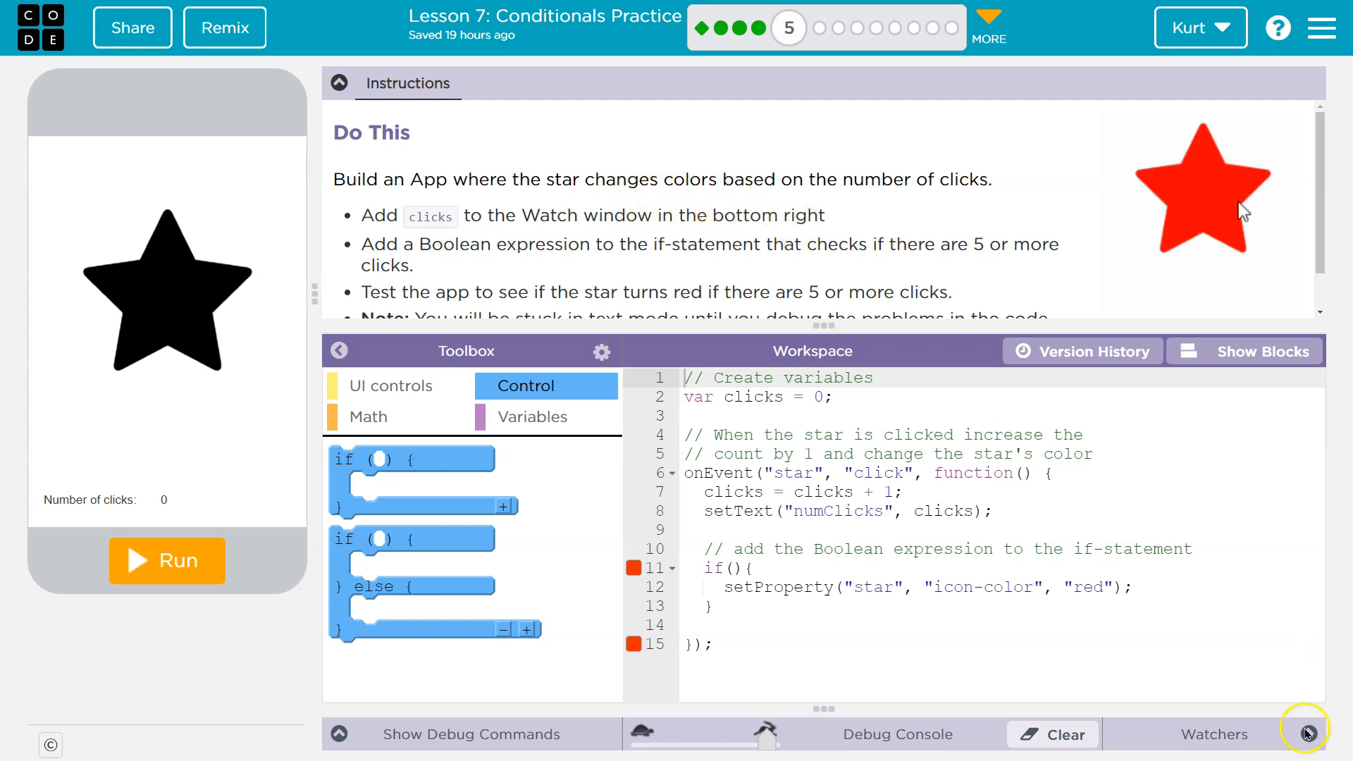
click(1305, 735)
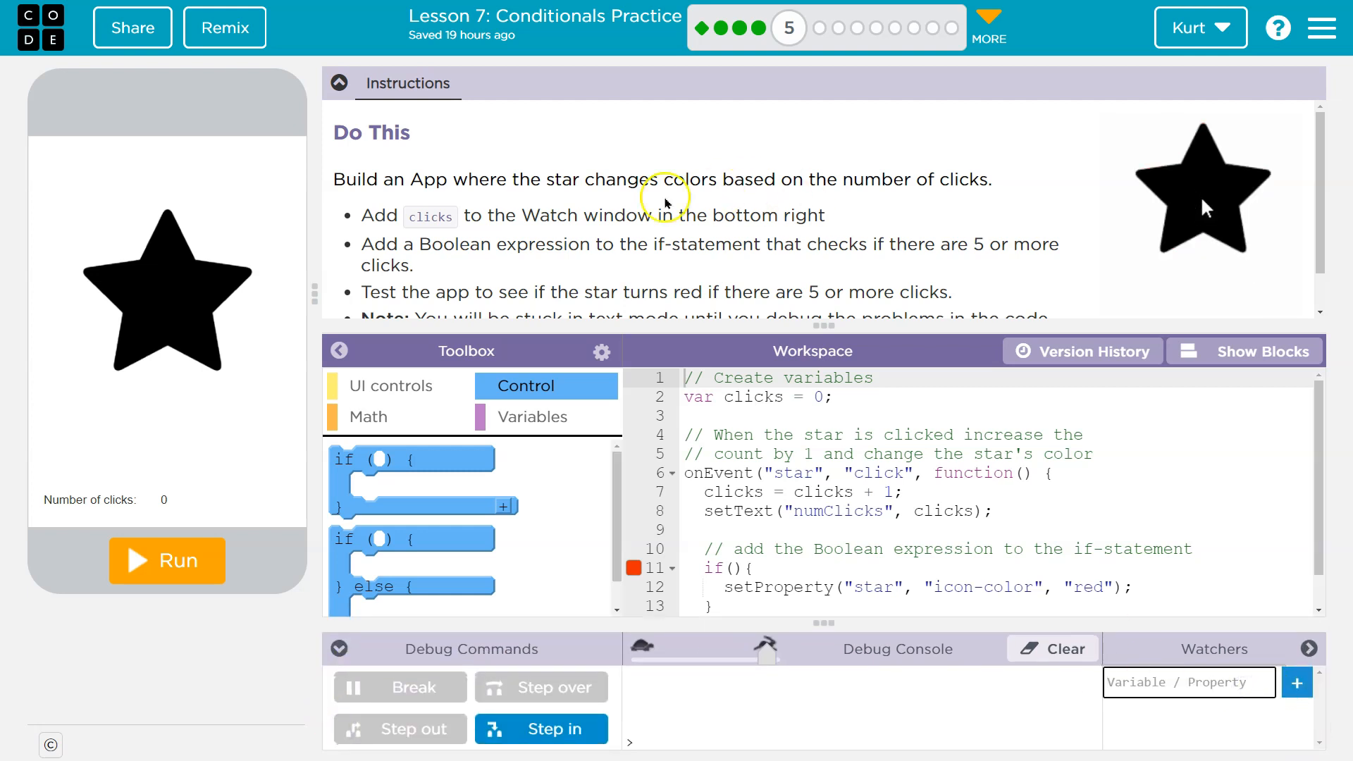
Step: Add the clicks variable from line 2 to the Watchers list, showing undefined
double_click(753, 398)
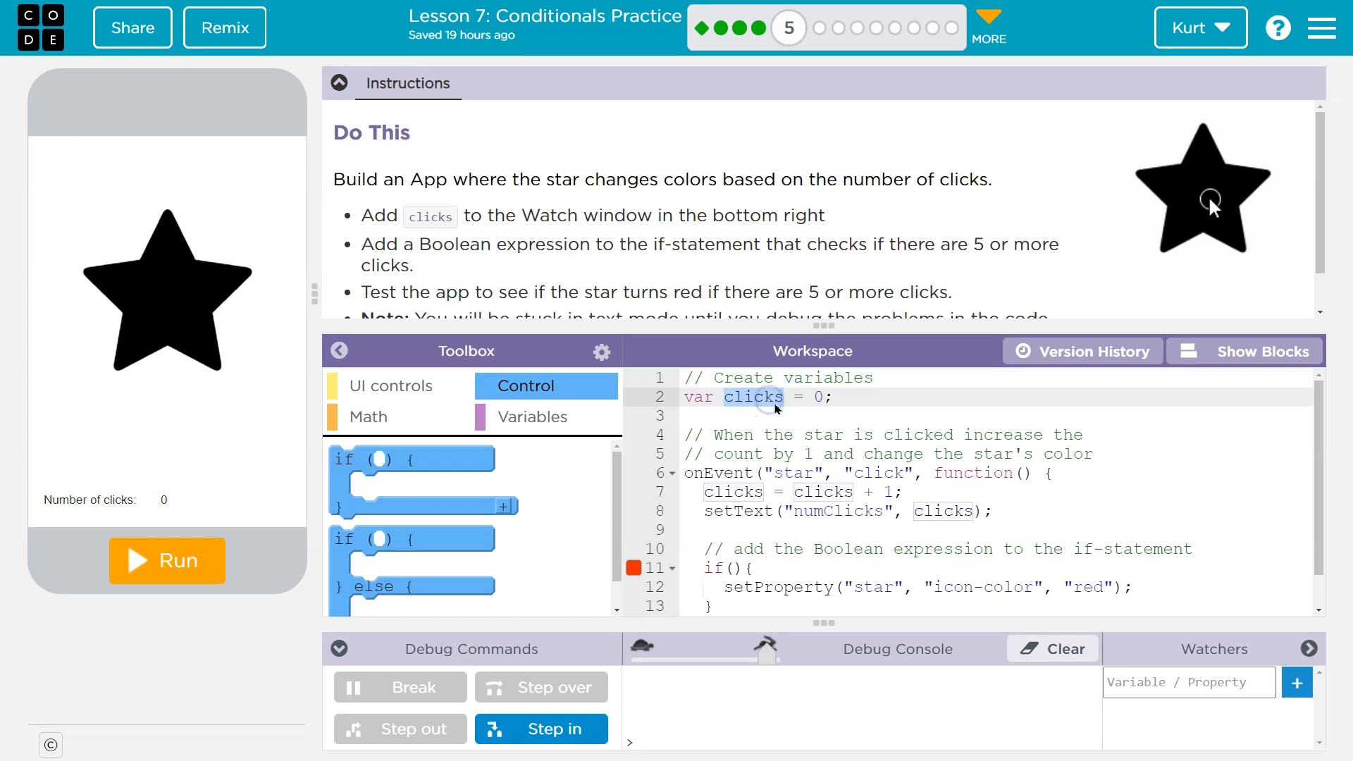
click(1201, 190)
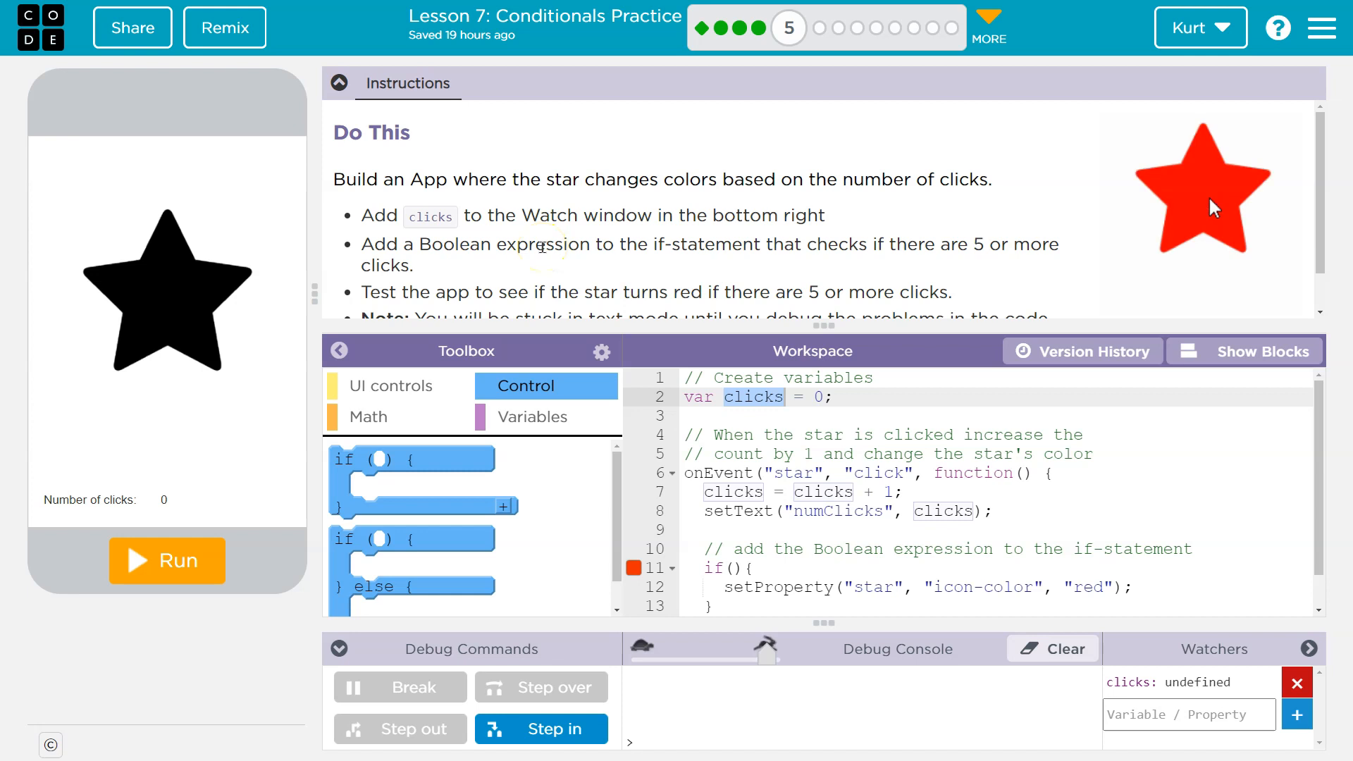
mouse_move(1245, 213)
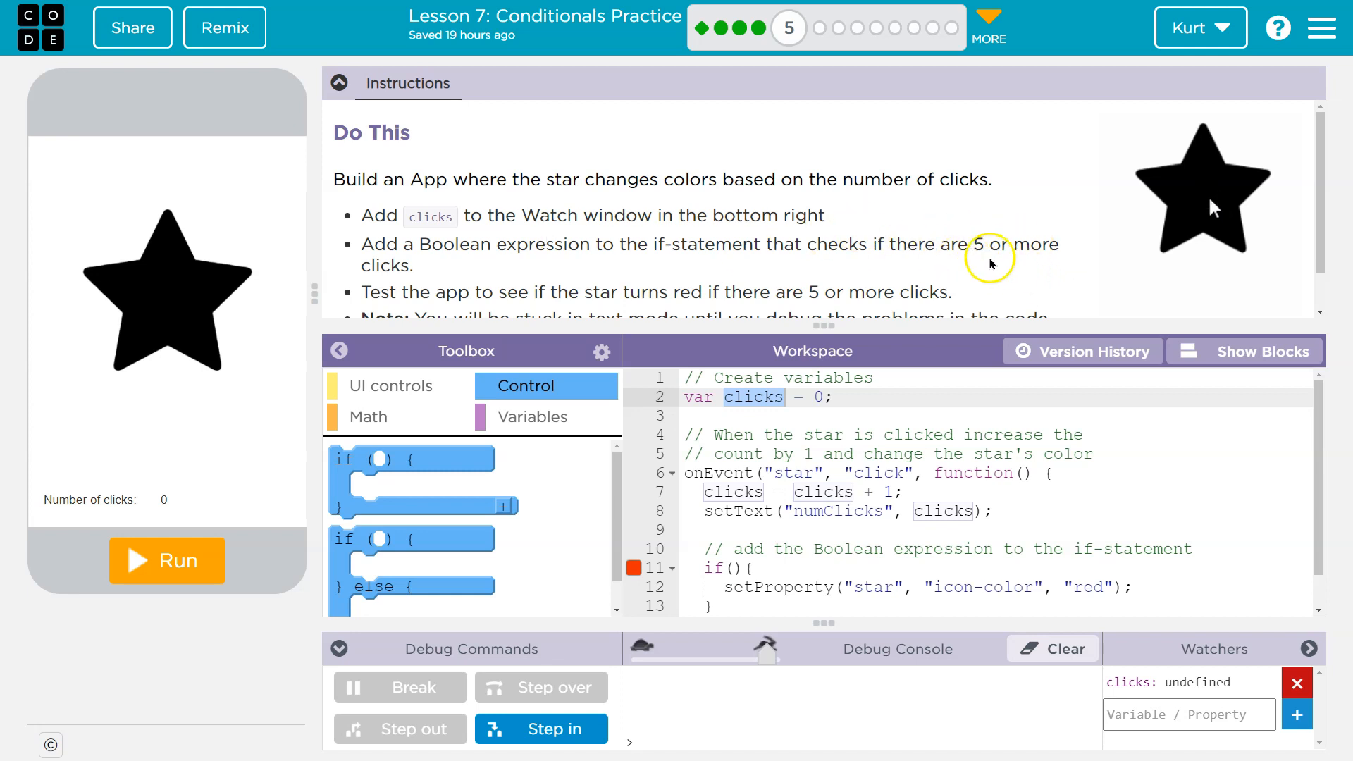
Step: Start line 11's condition as 'click >' and bring up the Math comparison operators
click(1203, 182)
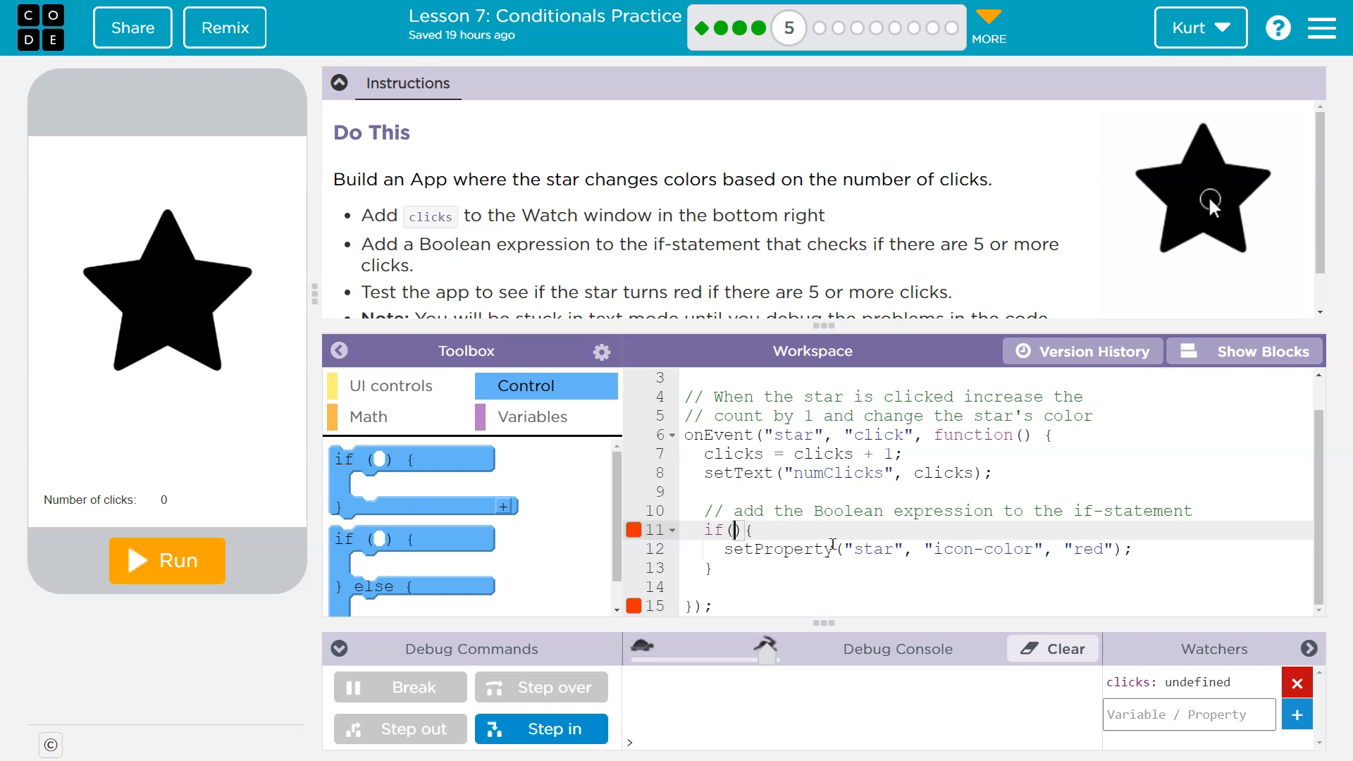
click(1201, 195)
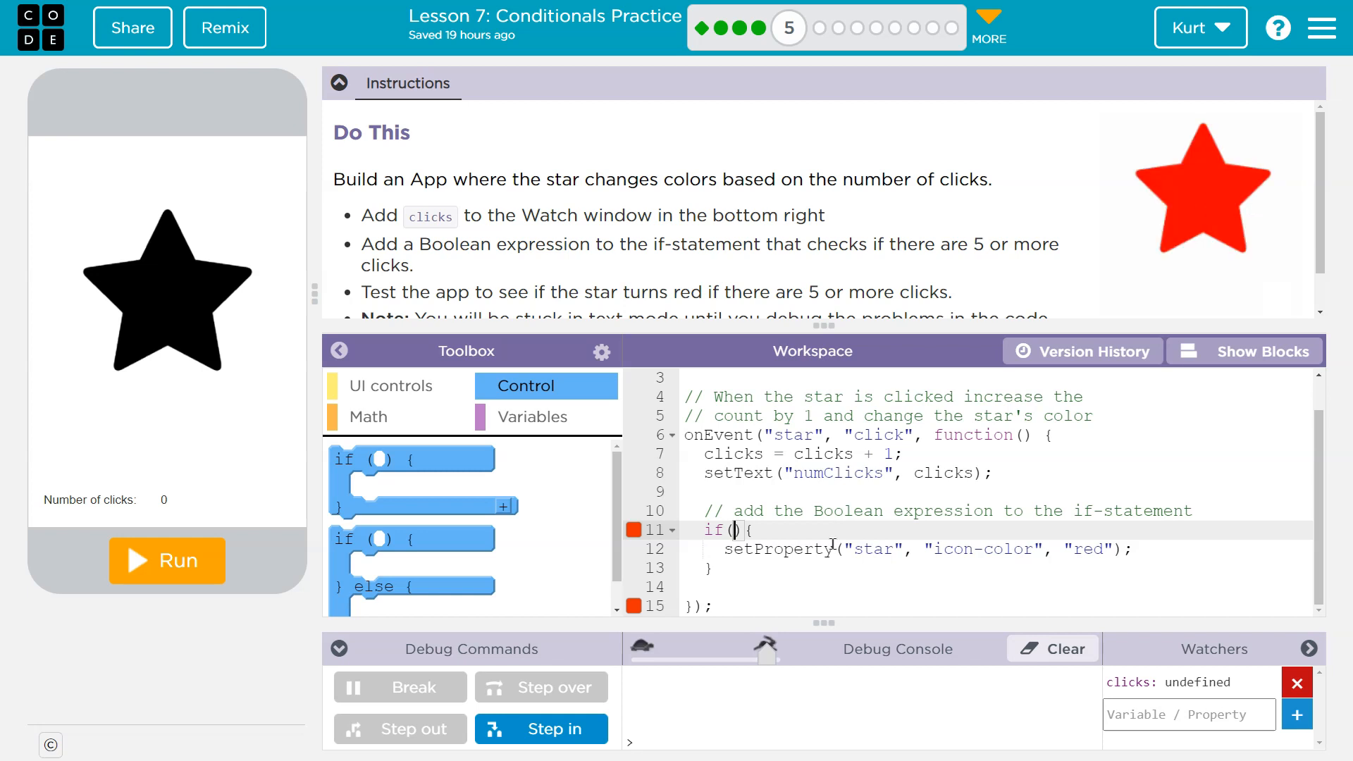
text(click >)
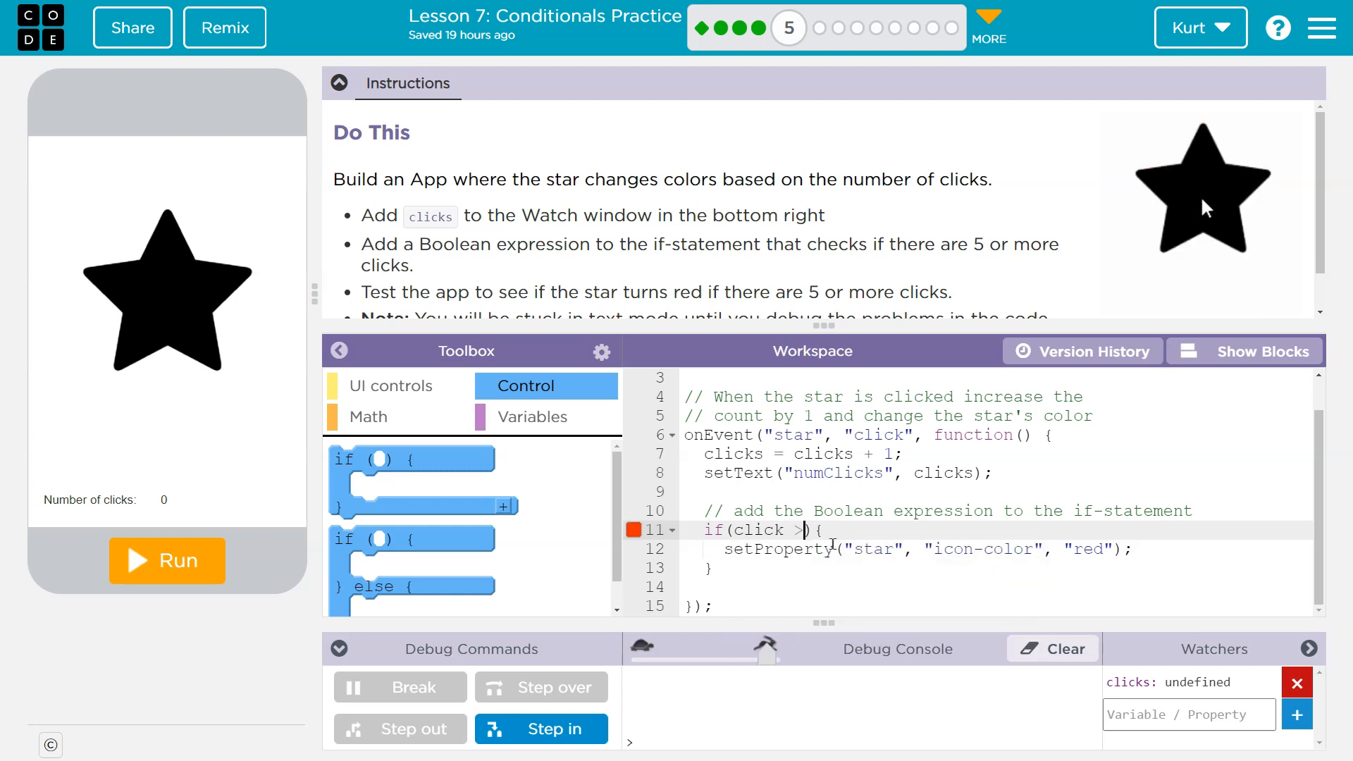
click(371, 417)
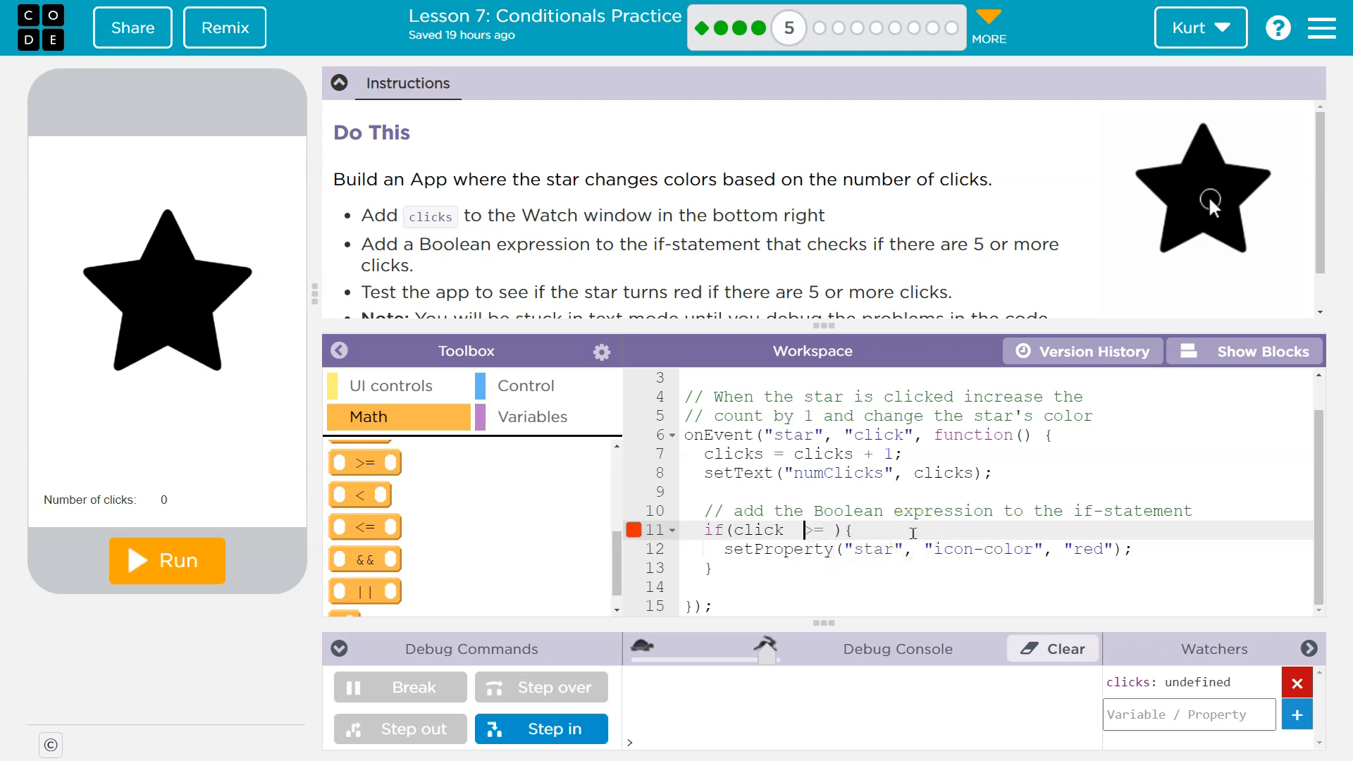
Step: Complete line 11 to read if(clicks >= 5)
click(1201, 182)
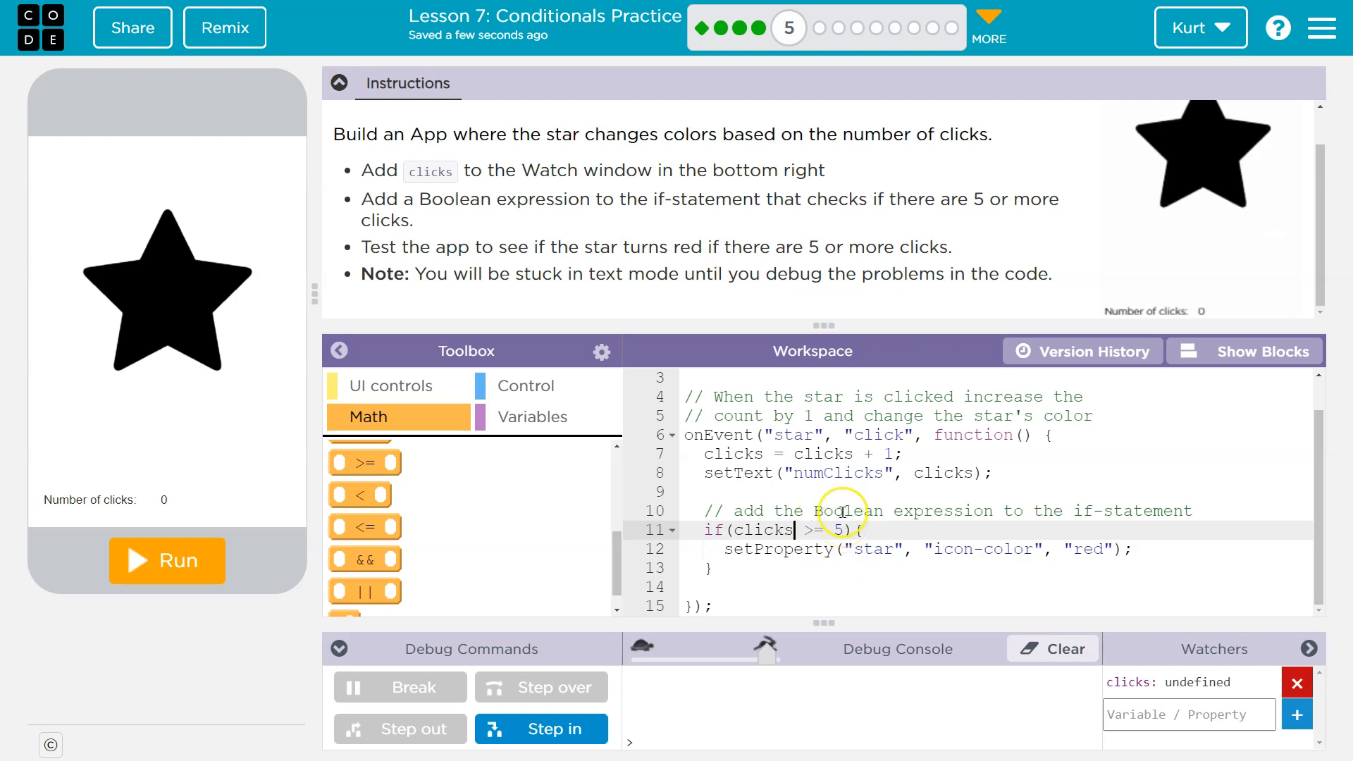
Step: Run the star app, with clicks showing 0 in Watchers
click(1200, 163)
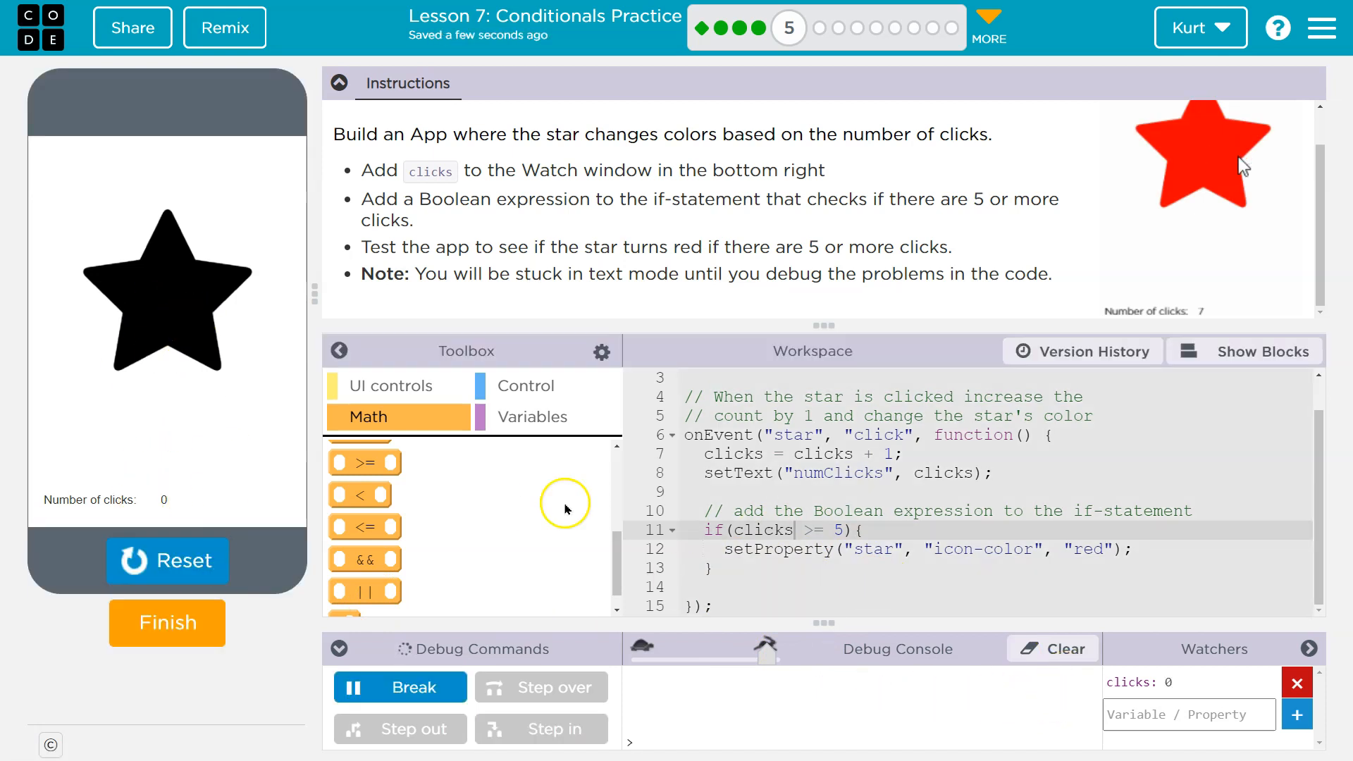
Step: Click the star past five times so clicks exceeds 5 and the star turns red
click(178, 275)
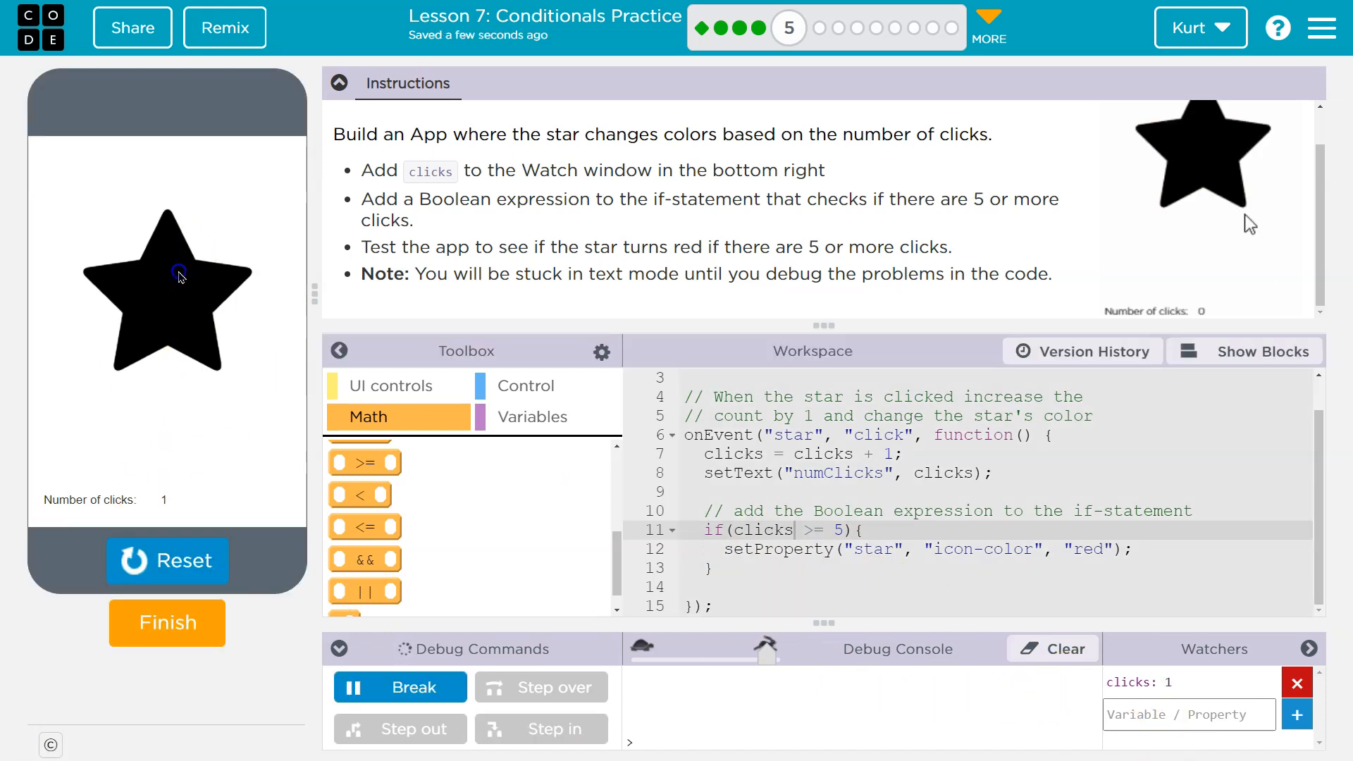
click(179, 276)
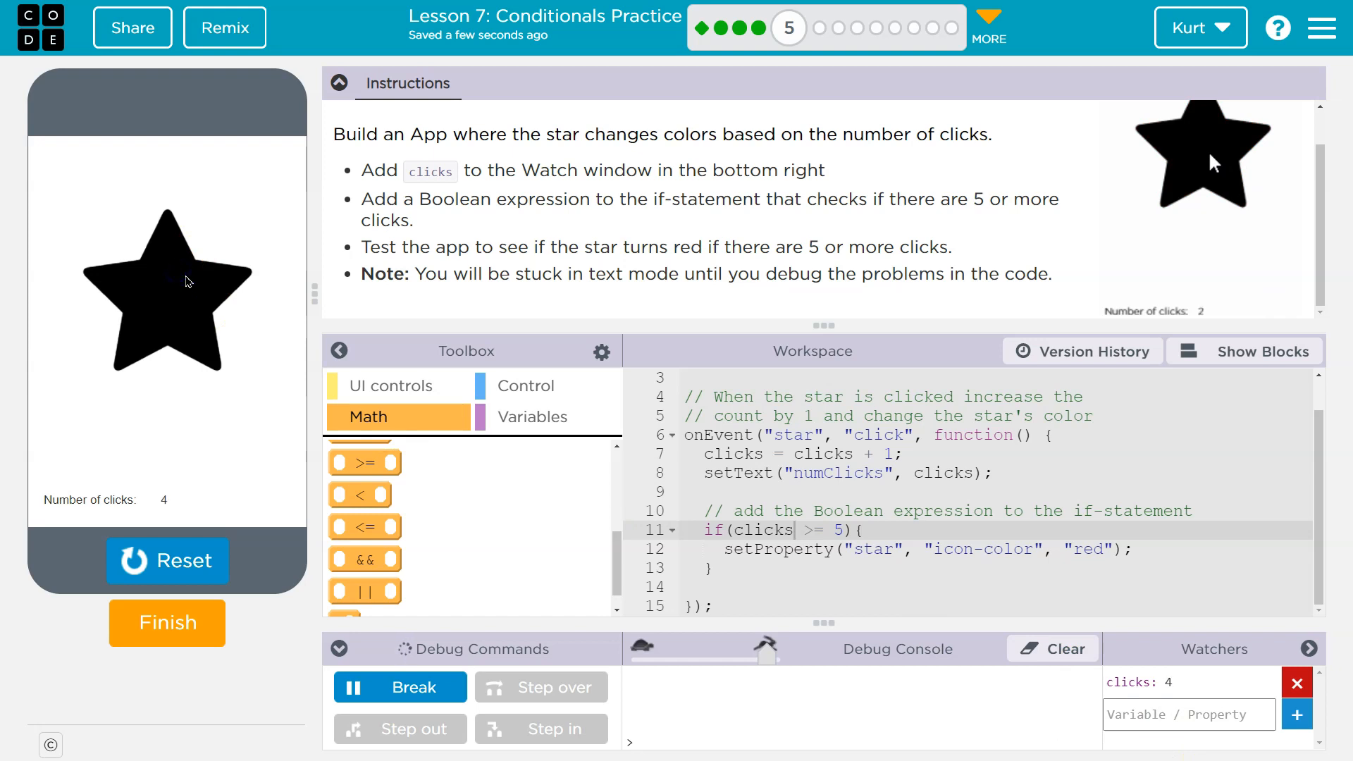
click(168, 289)
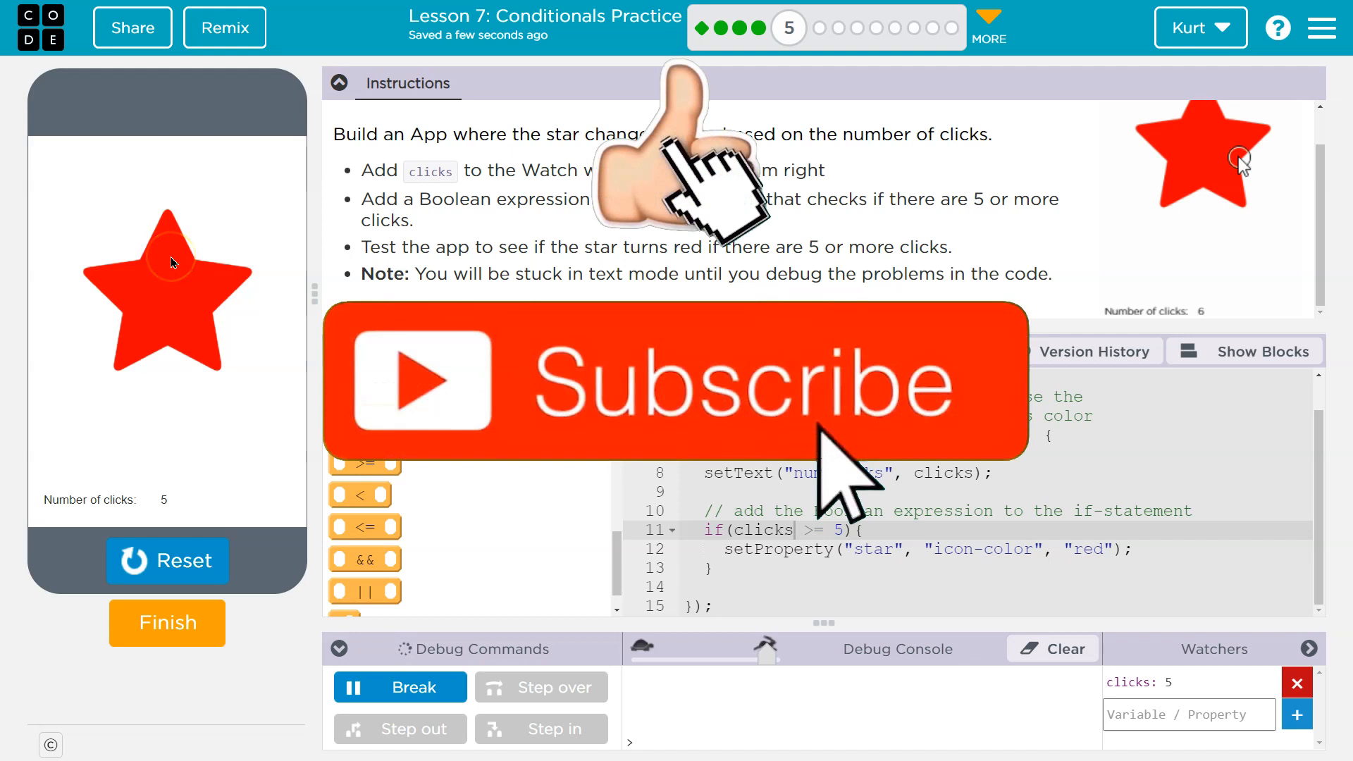
click(167, 271)
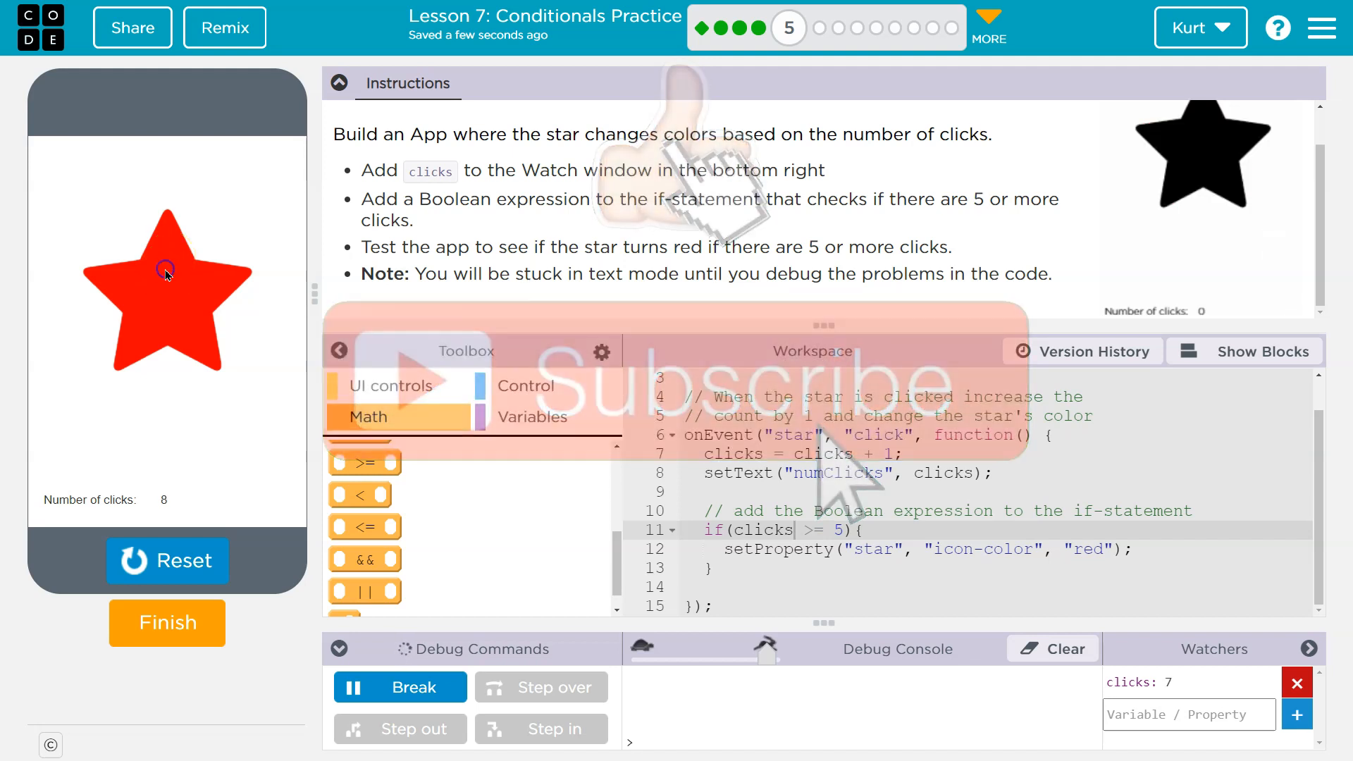